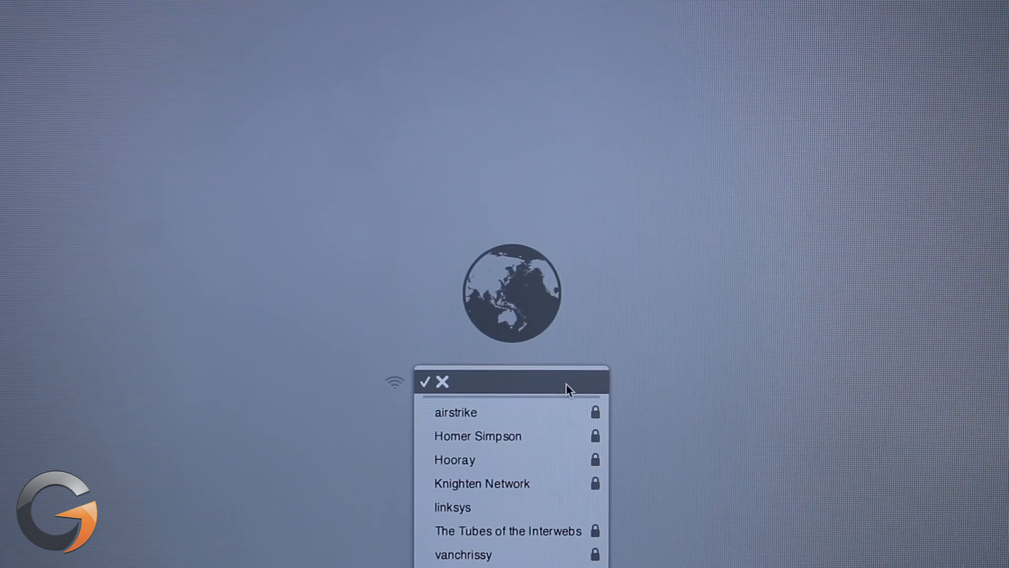
mouse_move(549, 440)
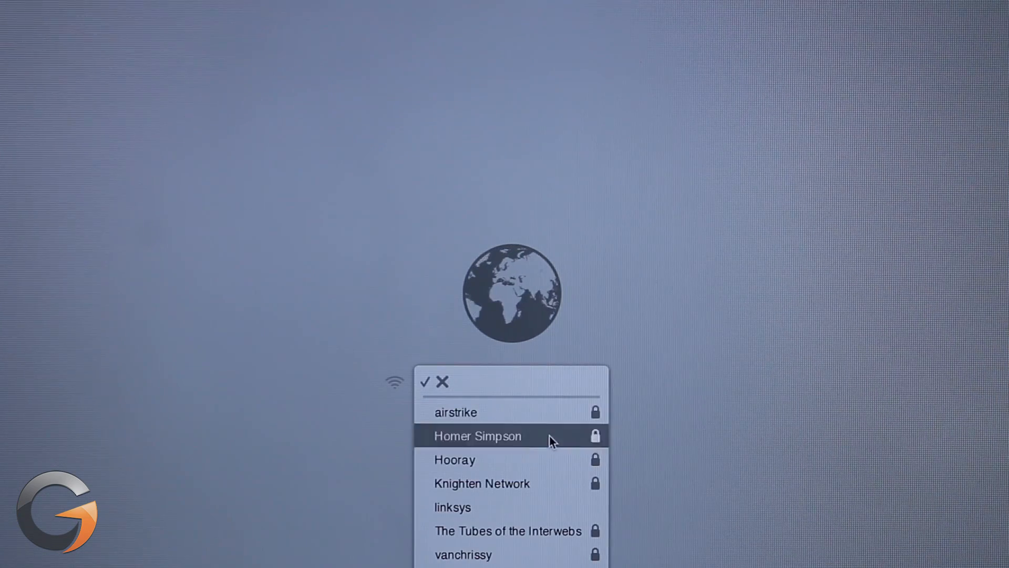
- Join a listed wireless network so Internet Recovery can load the hardware test
click(478, 435)
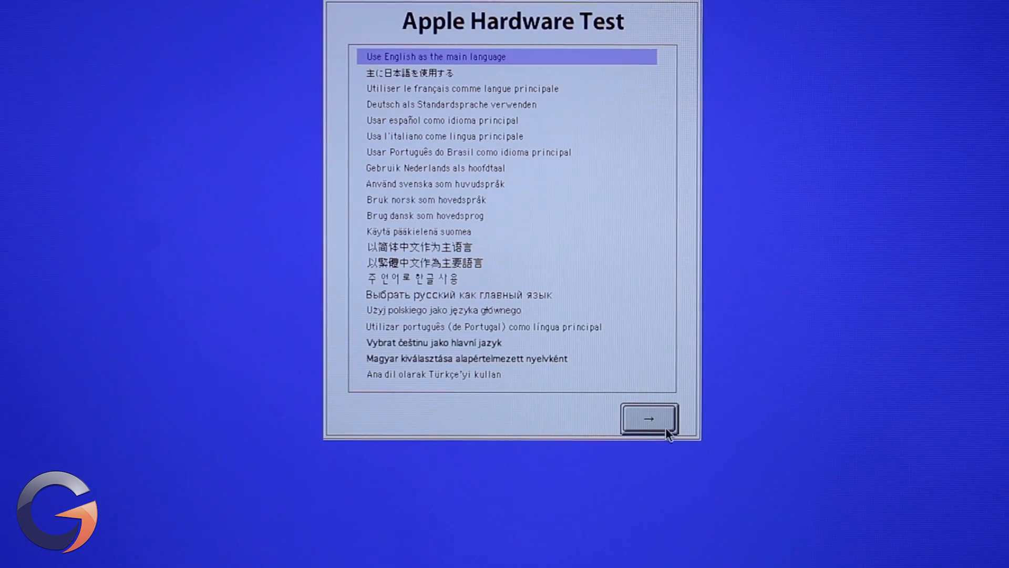
- Continue with English and run the standard test, ending with 'No trouble found'
click(647, 420)
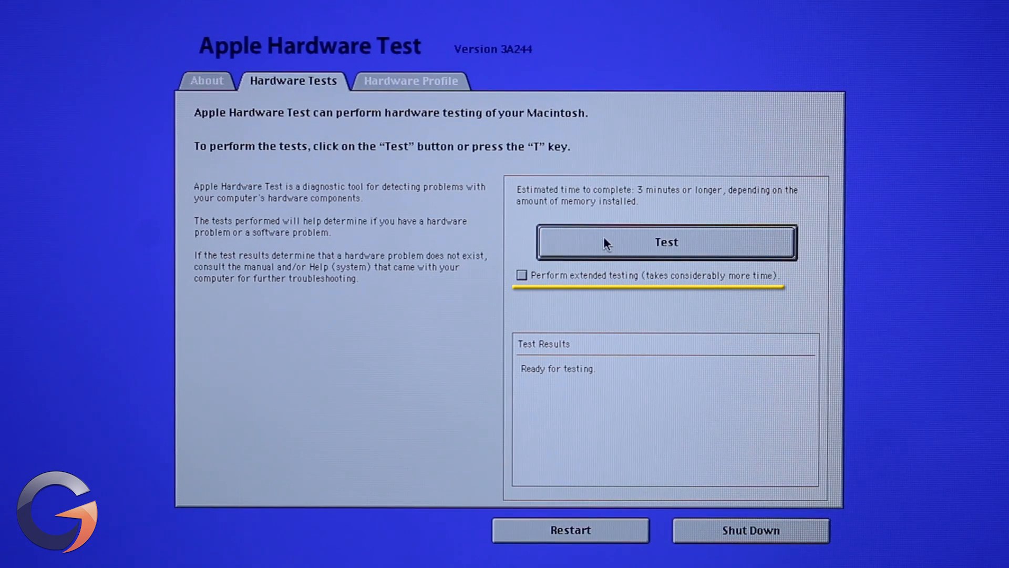
click(667, 242)
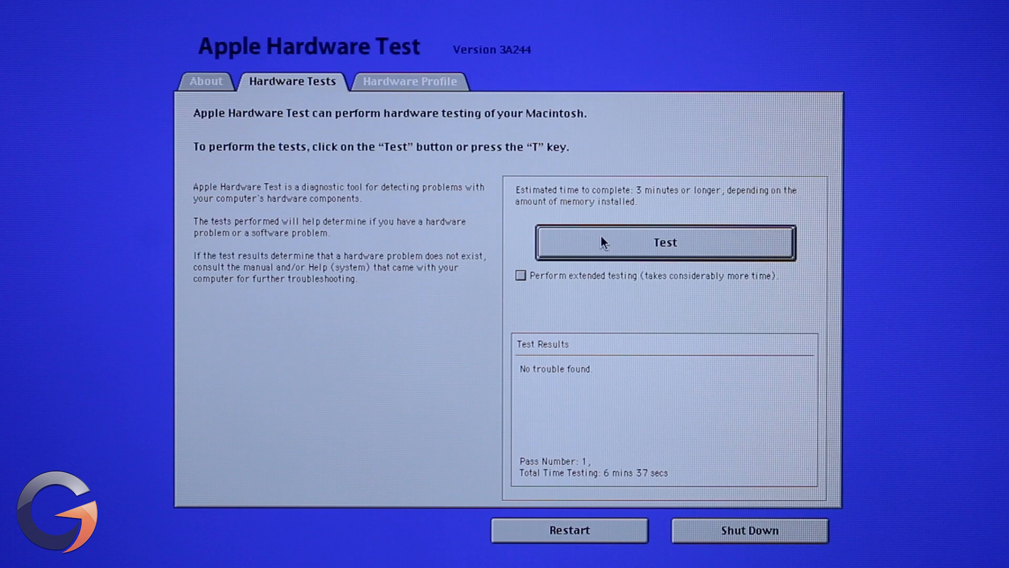
mouse_move(506, 200)
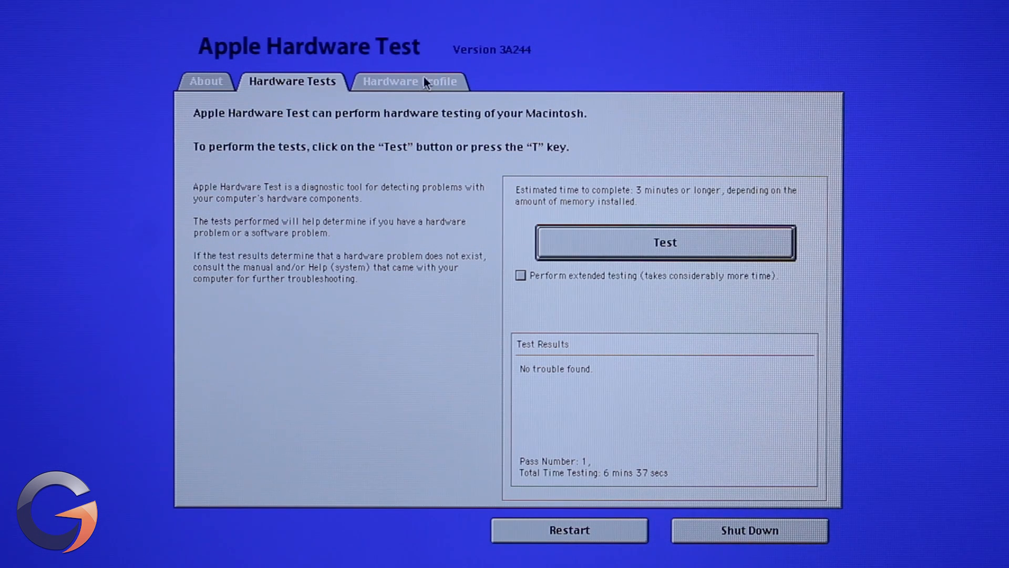
click(409, 81)
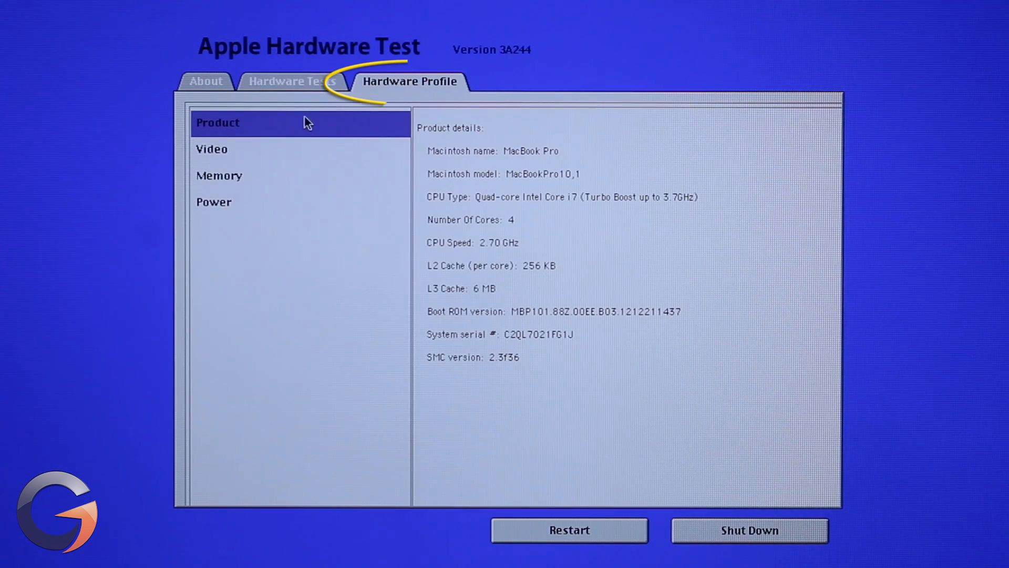
click(211, 148)
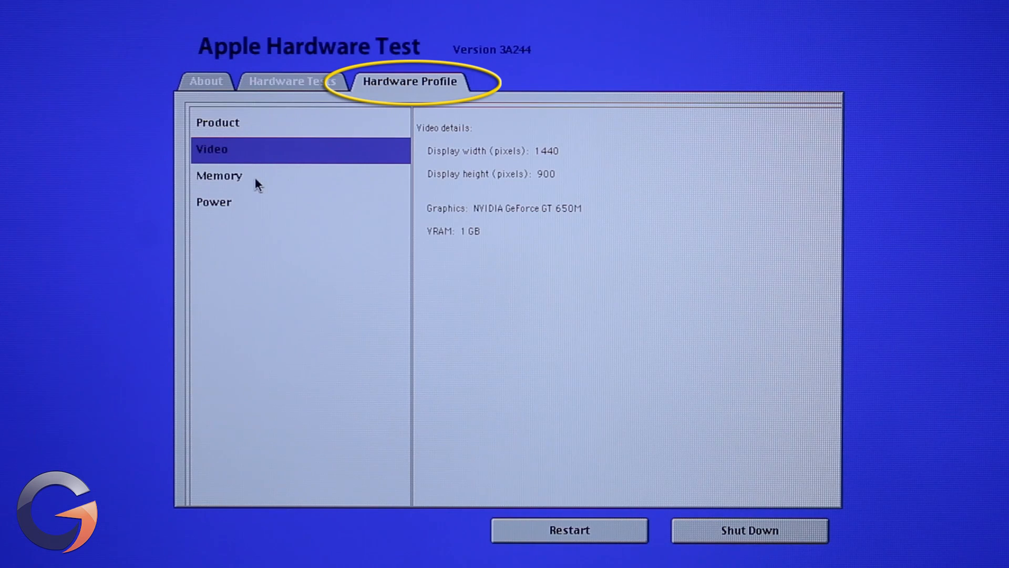
click(219, 175)
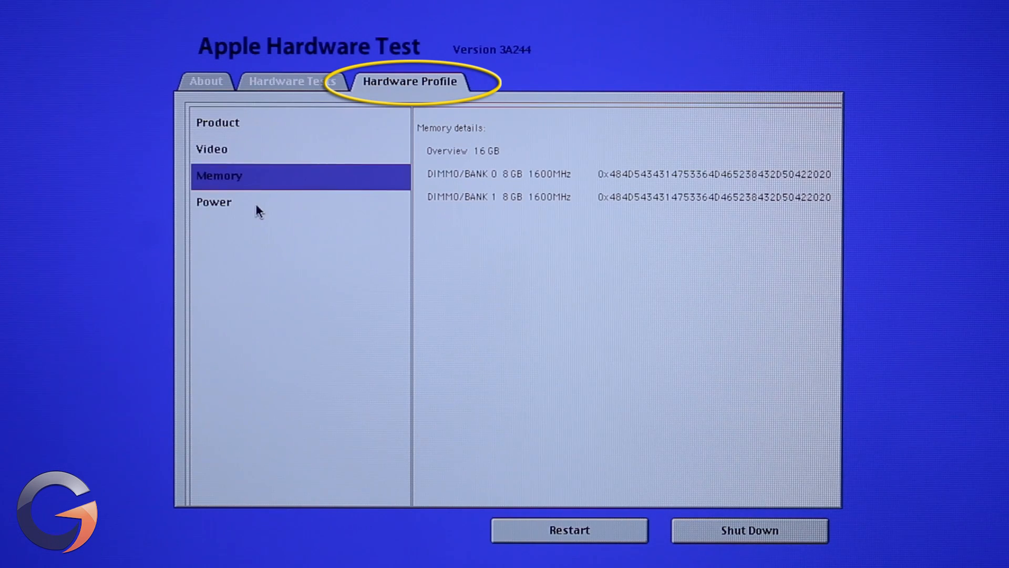
click(214, 202)
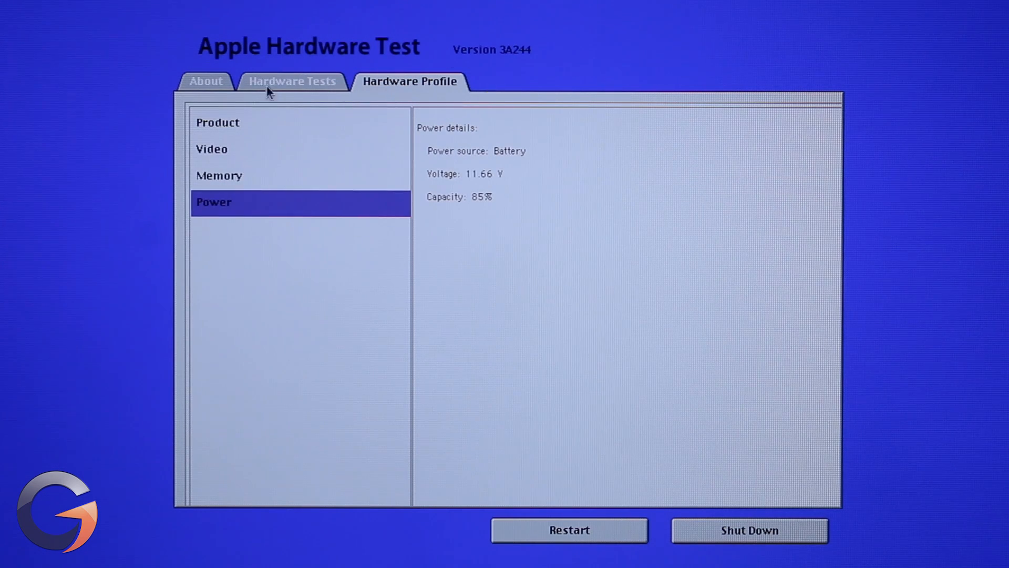
click(291, 81)
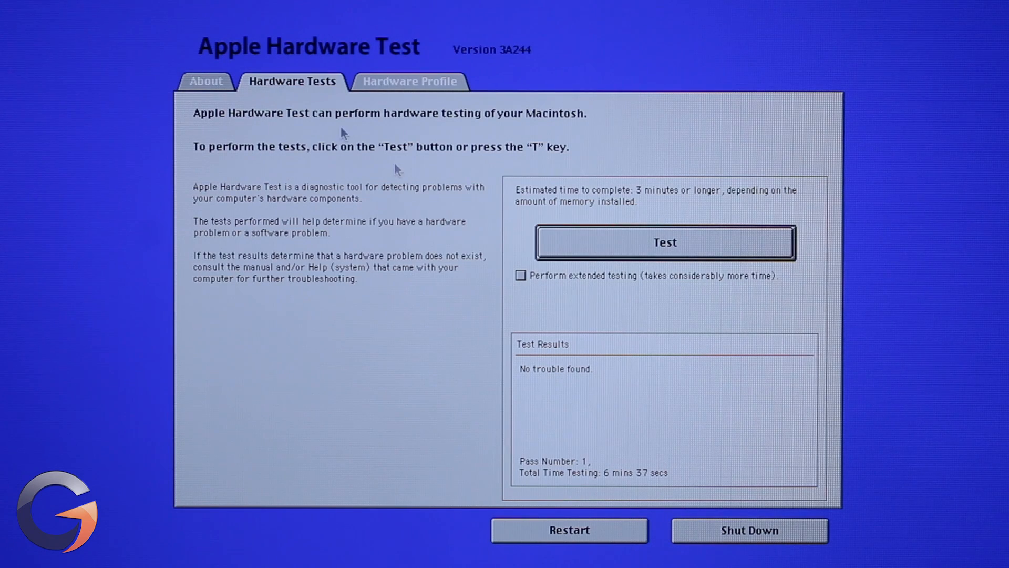